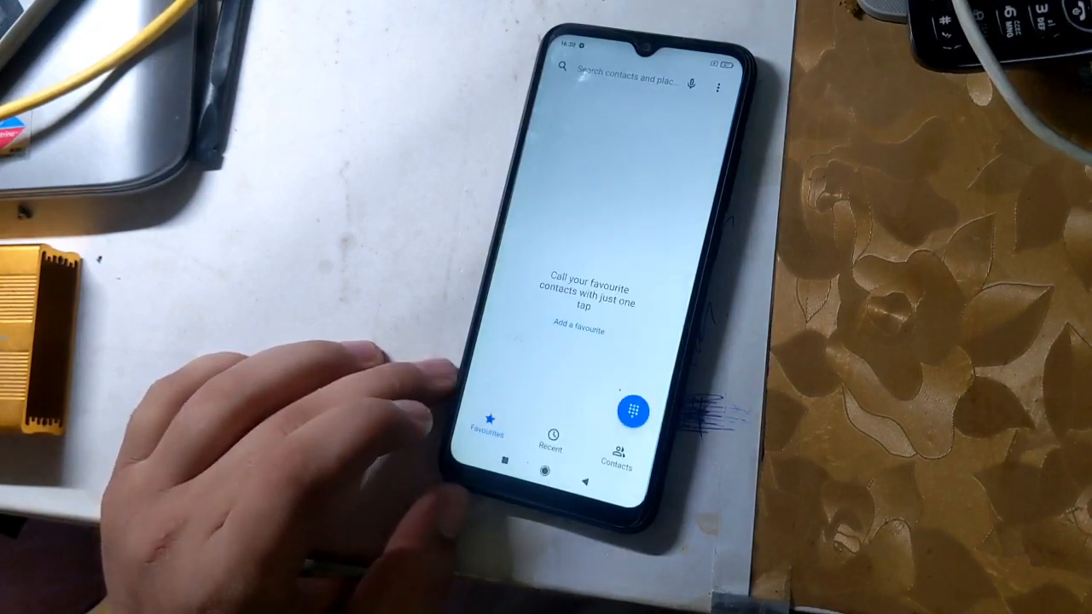
# Go to Additional settings > Developer options and scroll to the OEM unlocking toggle.
pyautogui.click(632, 412)
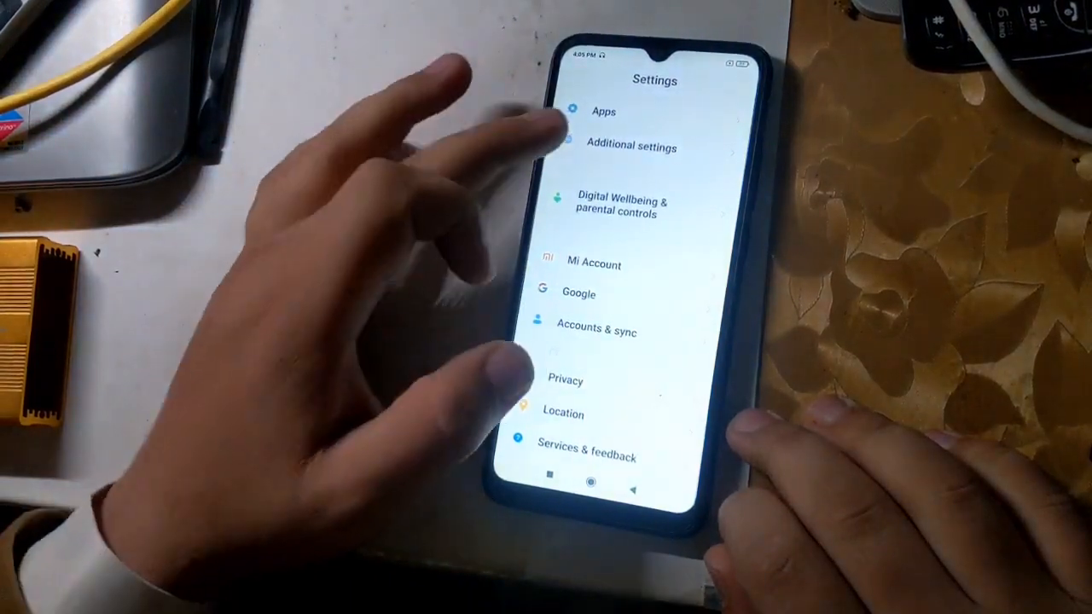
pyautogui.click(631, 147)
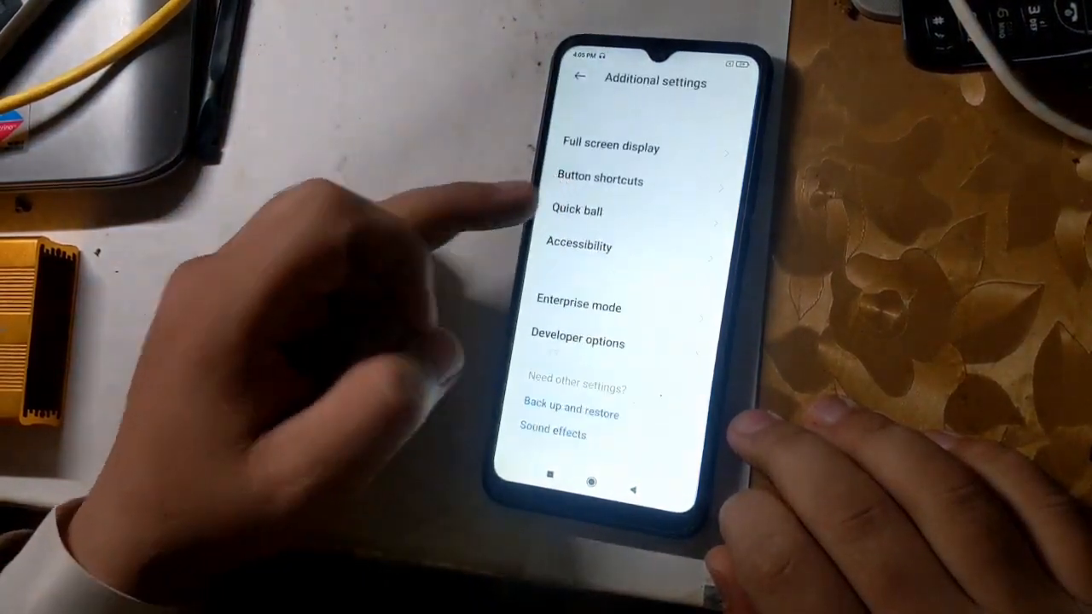
pyautogui.click(578, 342)
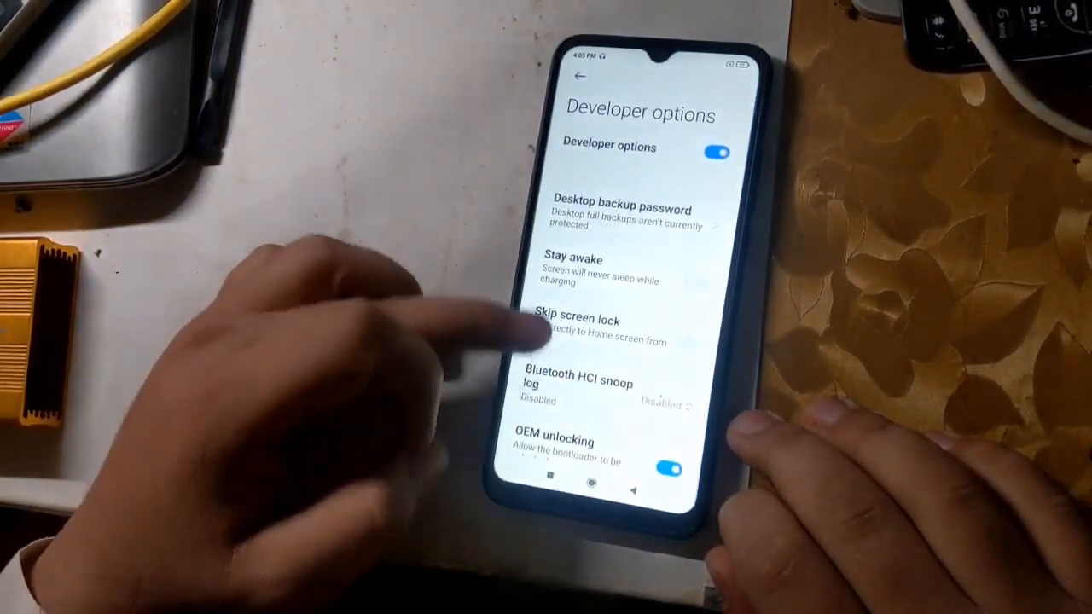
pyautogui.scroll(-3)
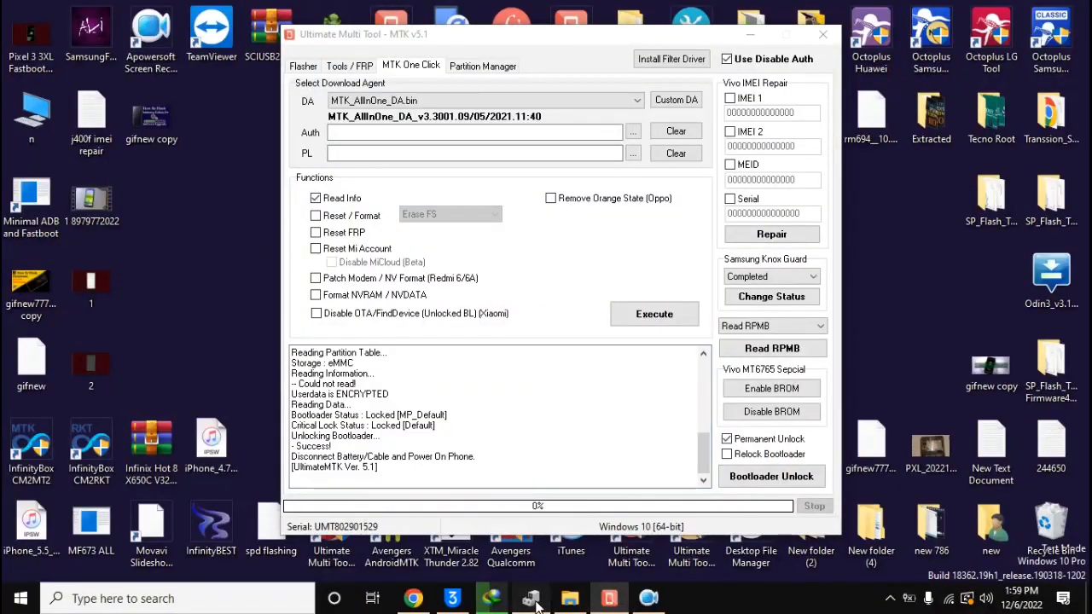
# Run Bootloader Unlock from the MTK One Click tab.
pyautogui.click(532, 598)
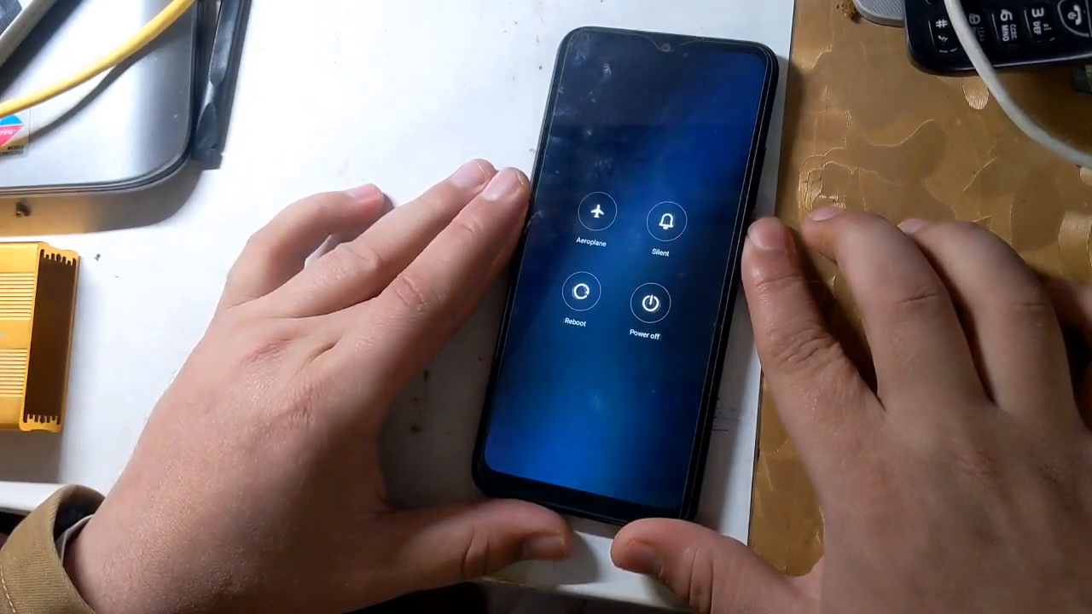
# Choose Power off in the power menu and confirm.
pyautogui.click(650, 302)
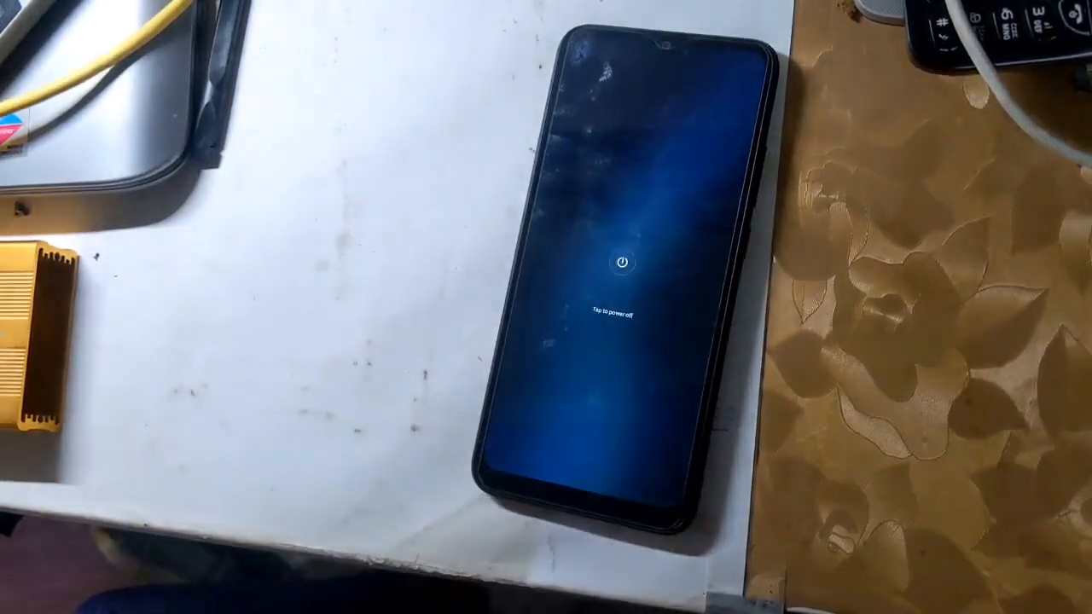
pyautogui.click(620, 265)
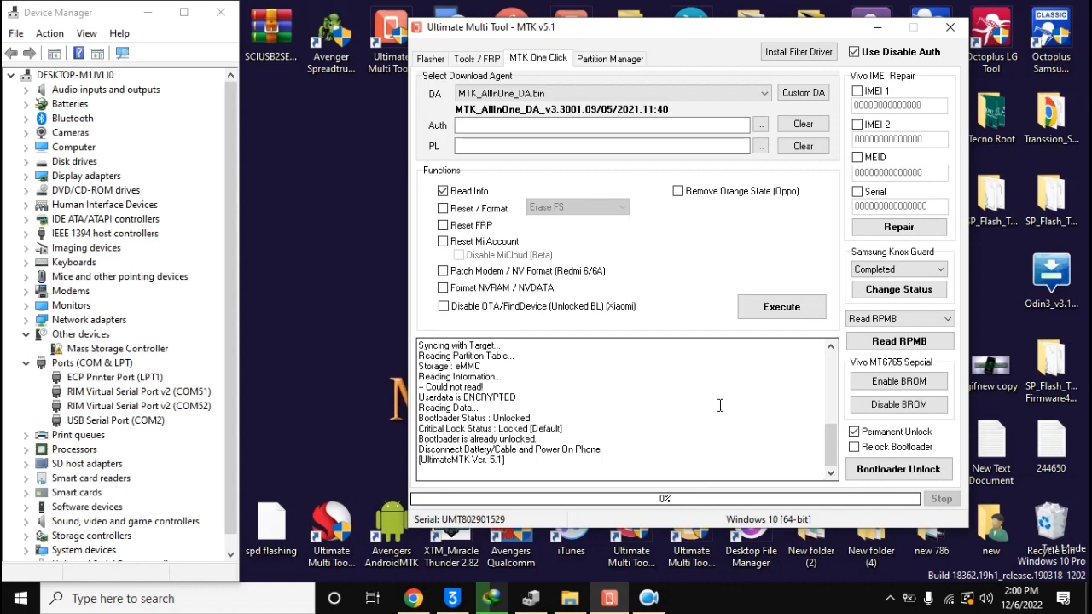
# Tick Format NVRAM / NVDATA alongside Read Info in the MTK One Click functions.
pyautogui.moveTo(525, 357); pyautogui.dragTo(670, 485)
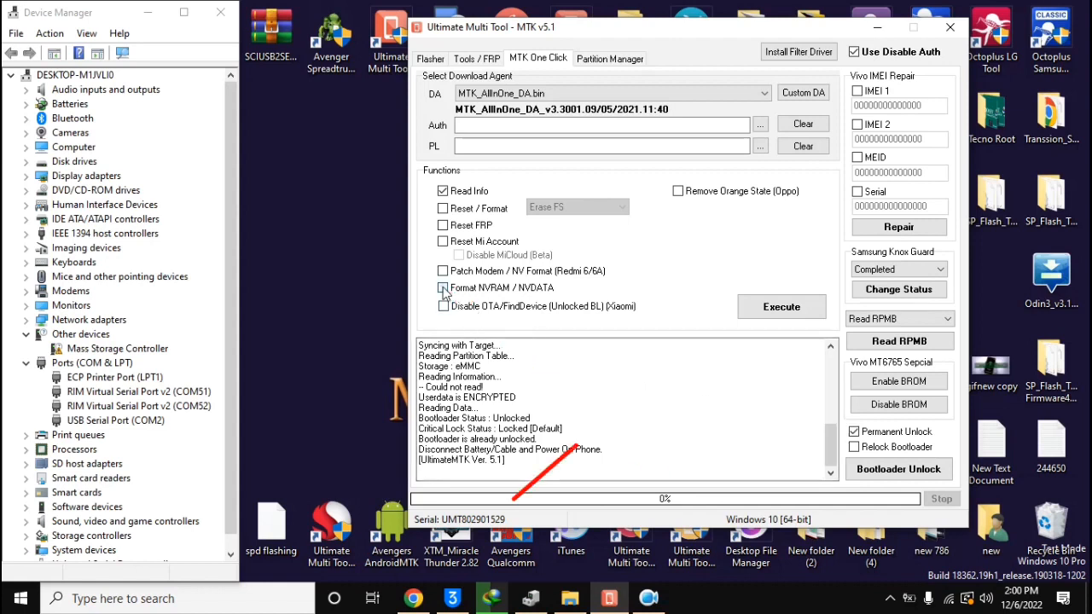
pyautogui.click(444, 288)
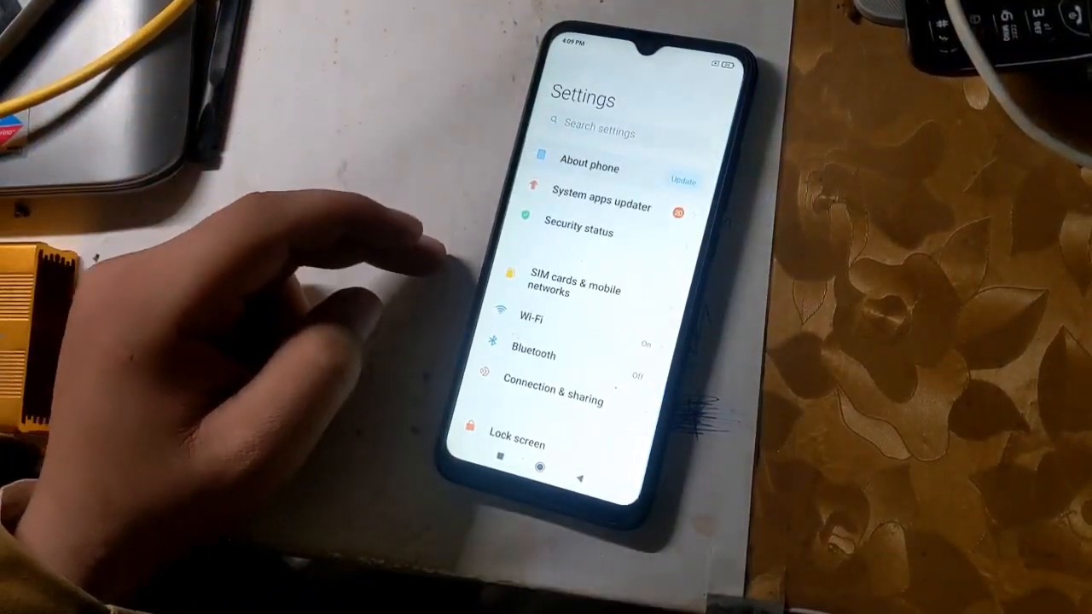
# Go to About phone > Factory reset, choose Erase all data, and accept the warning.
pyautogui.click(565, 166)
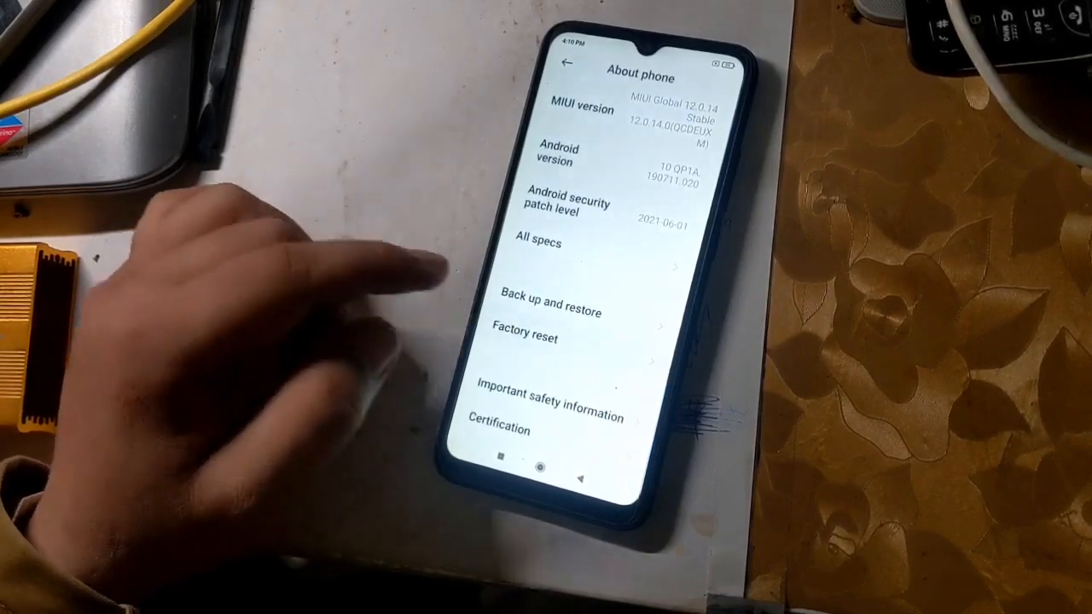
pyautogui.click(527, 338)
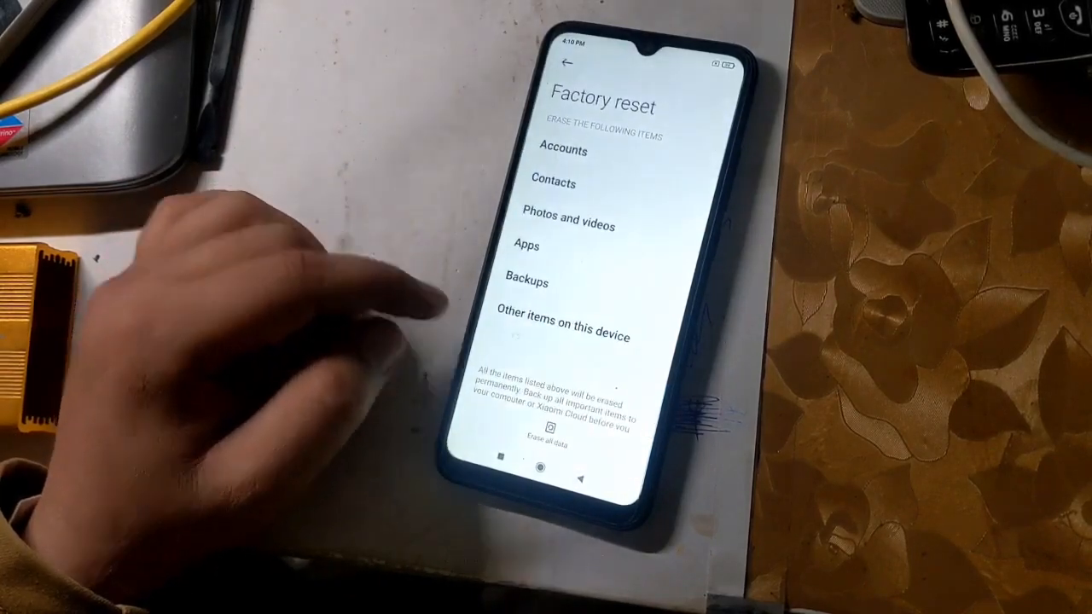
pyautogui.click(534, 437)
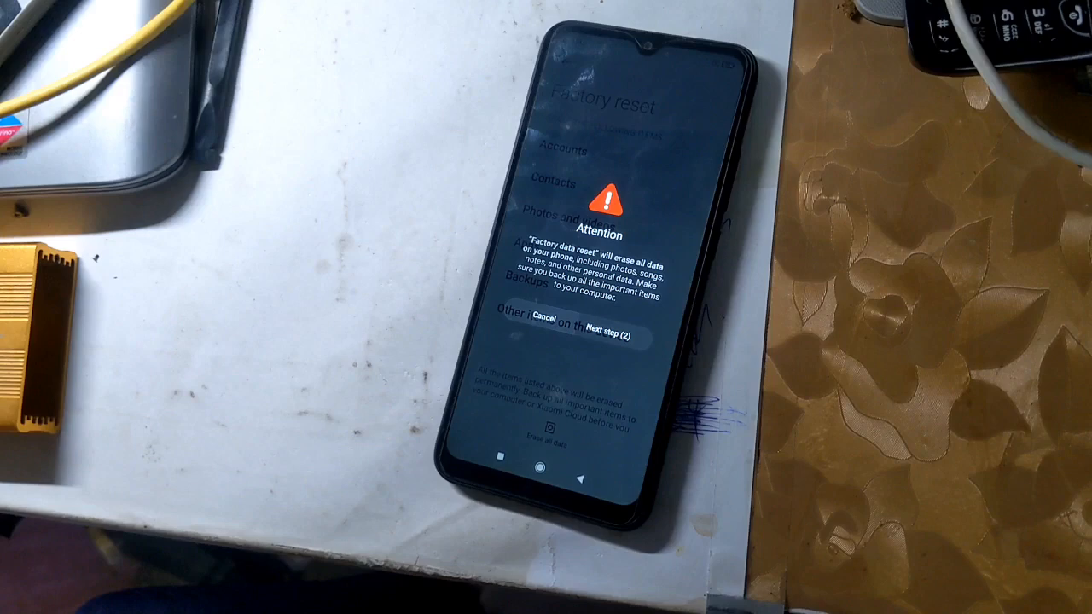
pyautogui.click(607, 333)
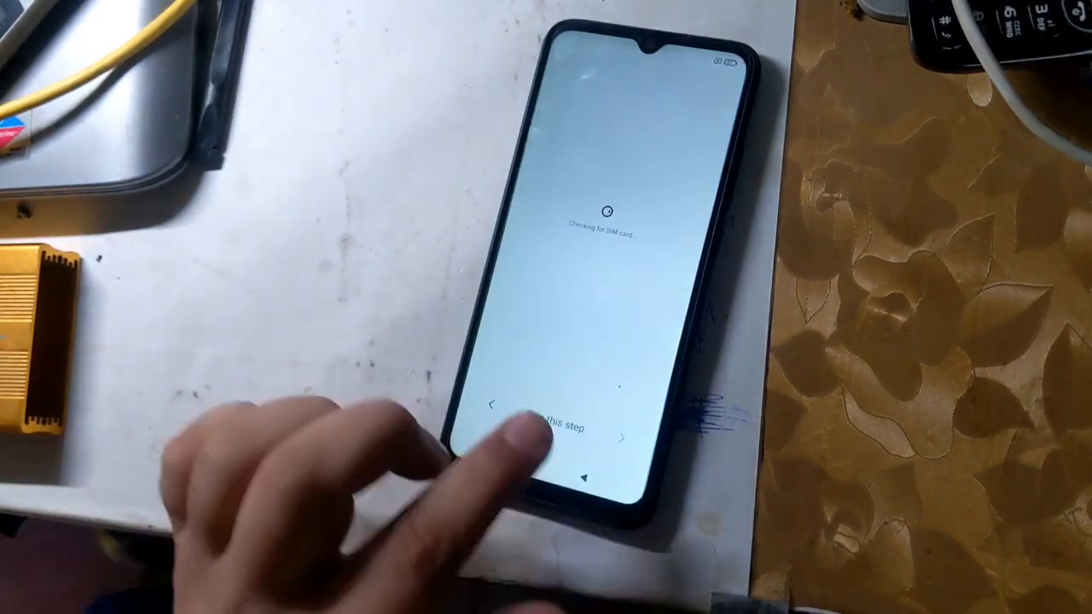
# Skip the SIM card check and leave the Setup complete screen.
pyautogui.click(555, 427)
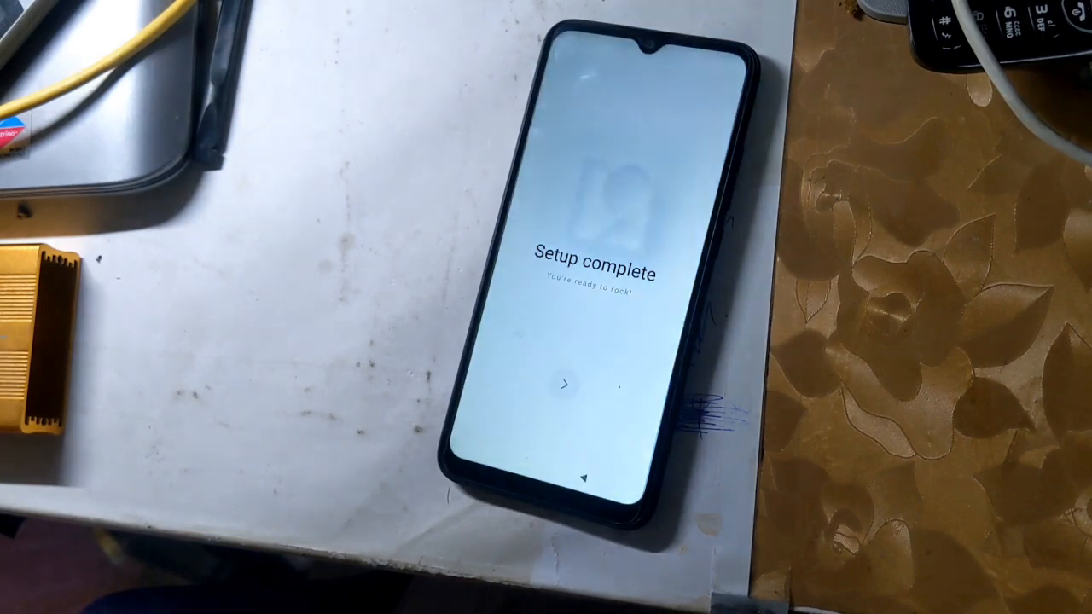
pyautogui.click(565, 383)
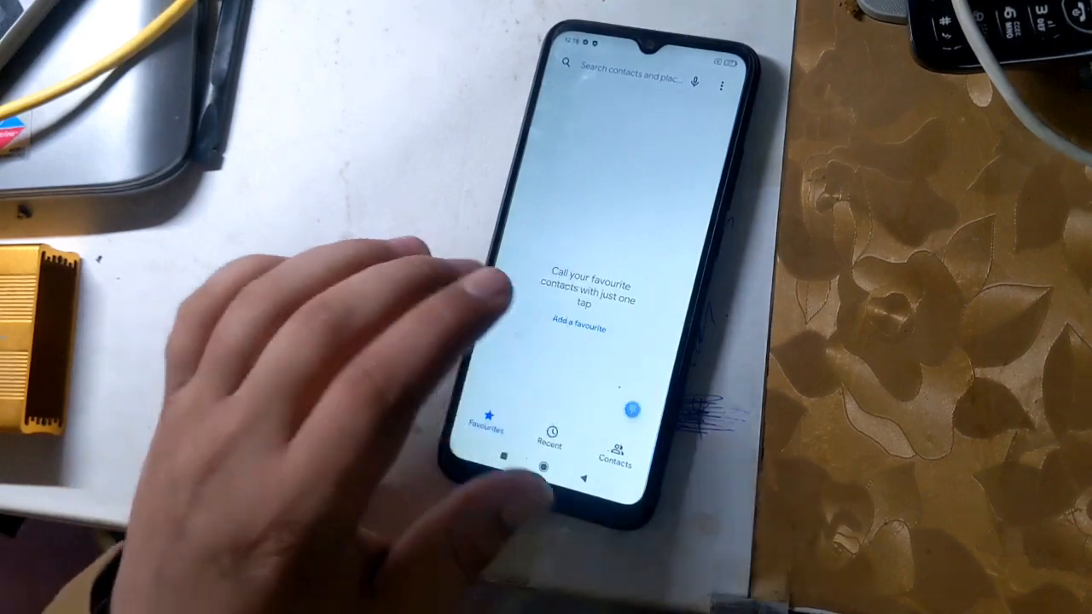
# Dial *#06# on the dialpad and dismiss the Device information dialog.
pyautogui.click(633, 412)
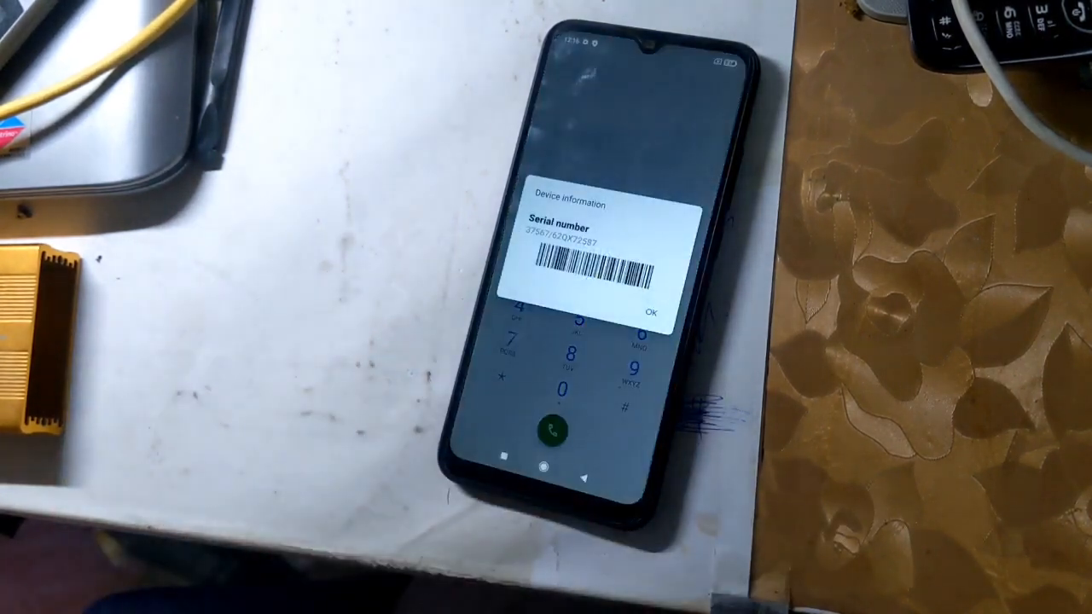
pyautogui.click(653, 307)
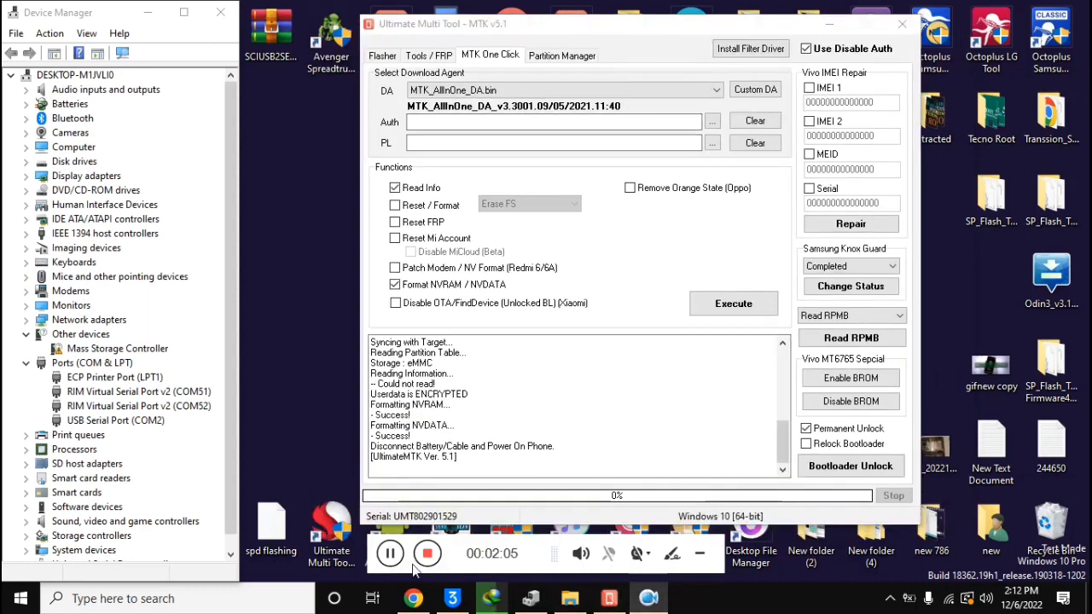
# Switch to the Tools / FRP tab after the NVRAM/NVDATA format succeeds.
pyautogui.click(429, 56)
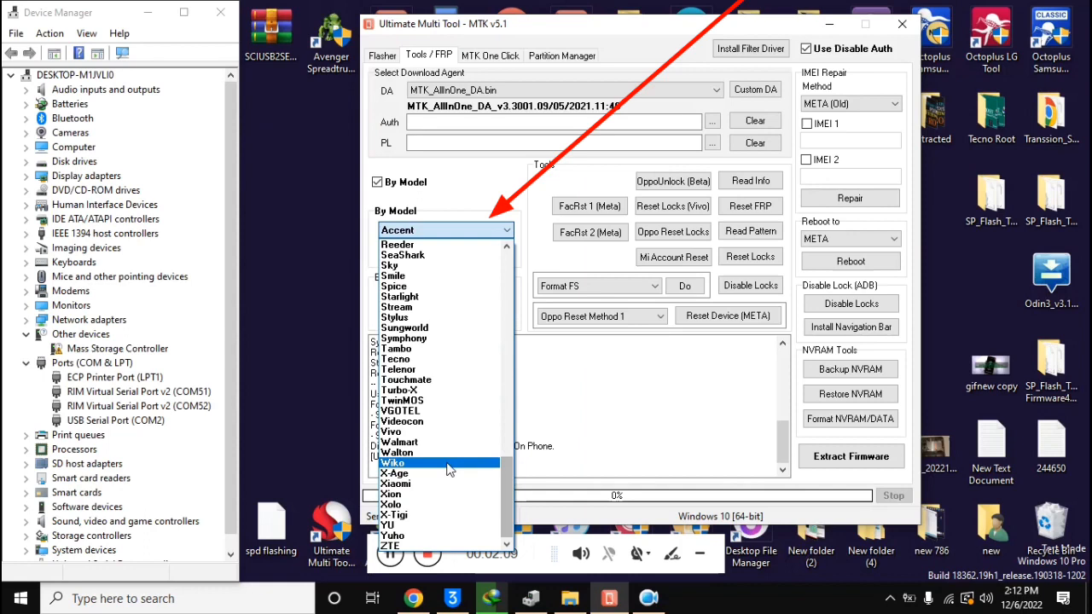
# Expand the Xiaomi model list under By Model and choose a phone model.
pyautogui.click(395, 484)
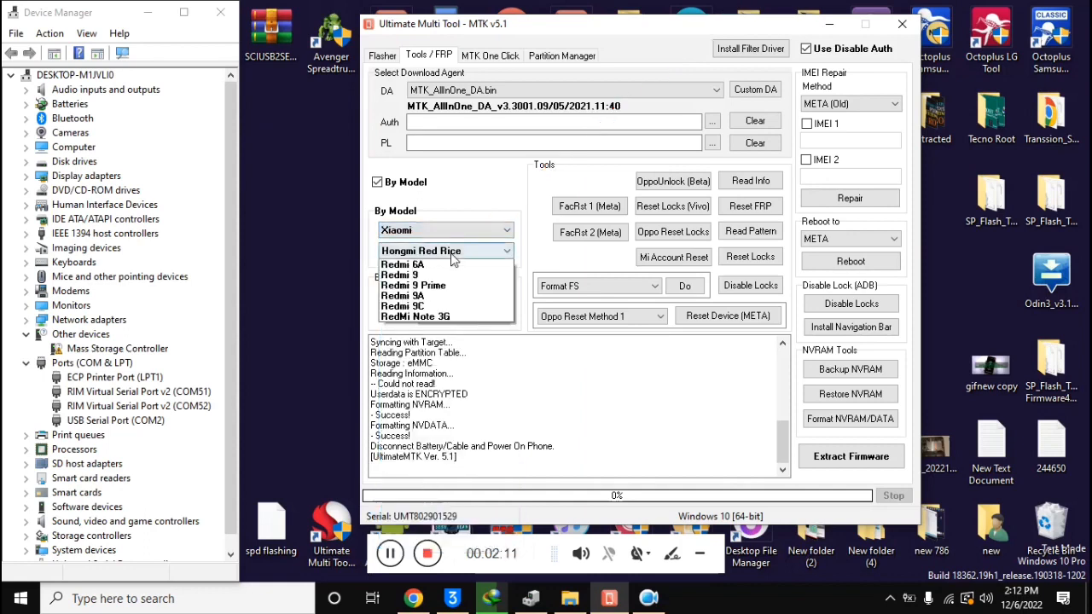
pyautogui.click(400, 275)
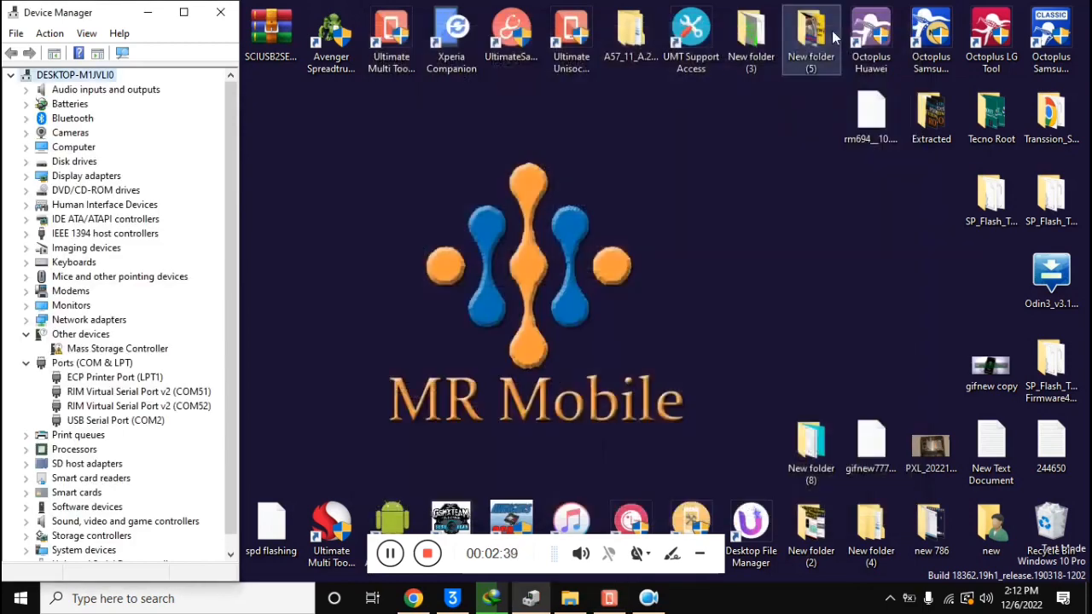
# Scroll the Start menu app list to locate Maui META.
pyautogui.click(19, 598)
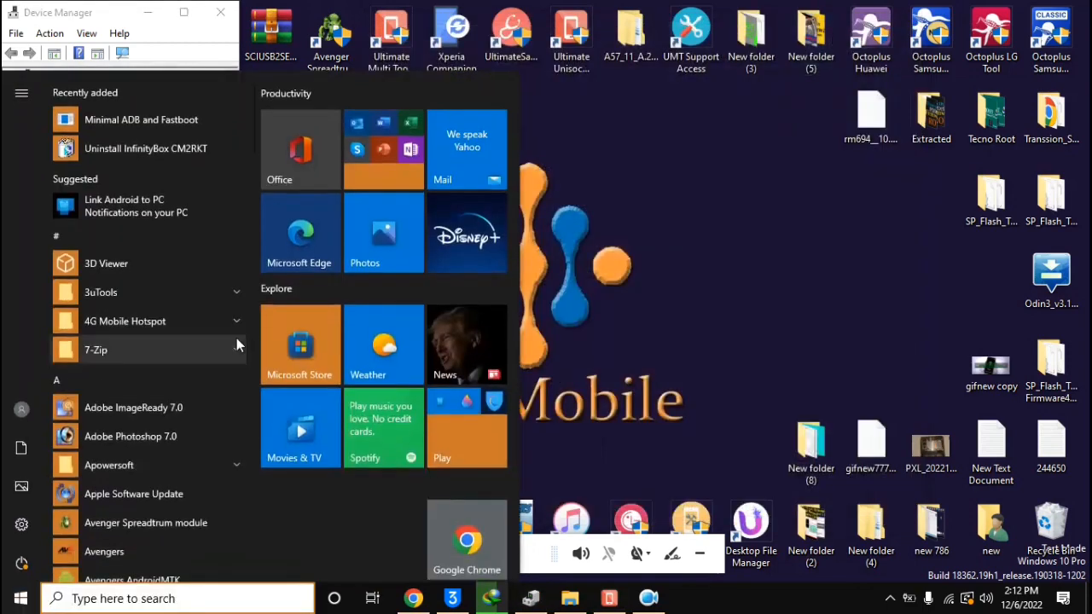
pyautogui.scroll(-3)
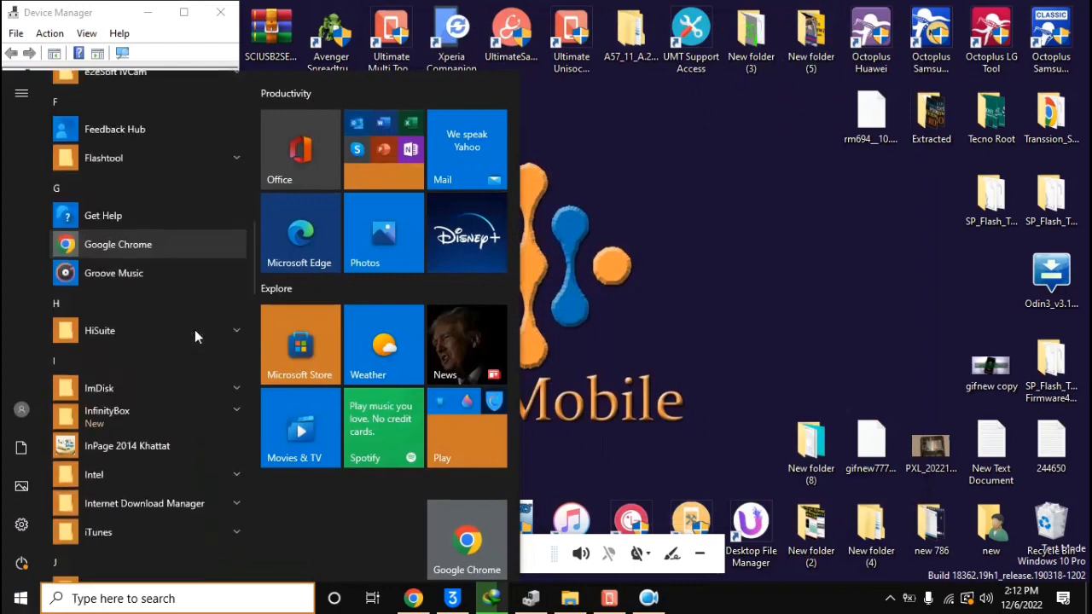
pyautogui.scroll(-3)
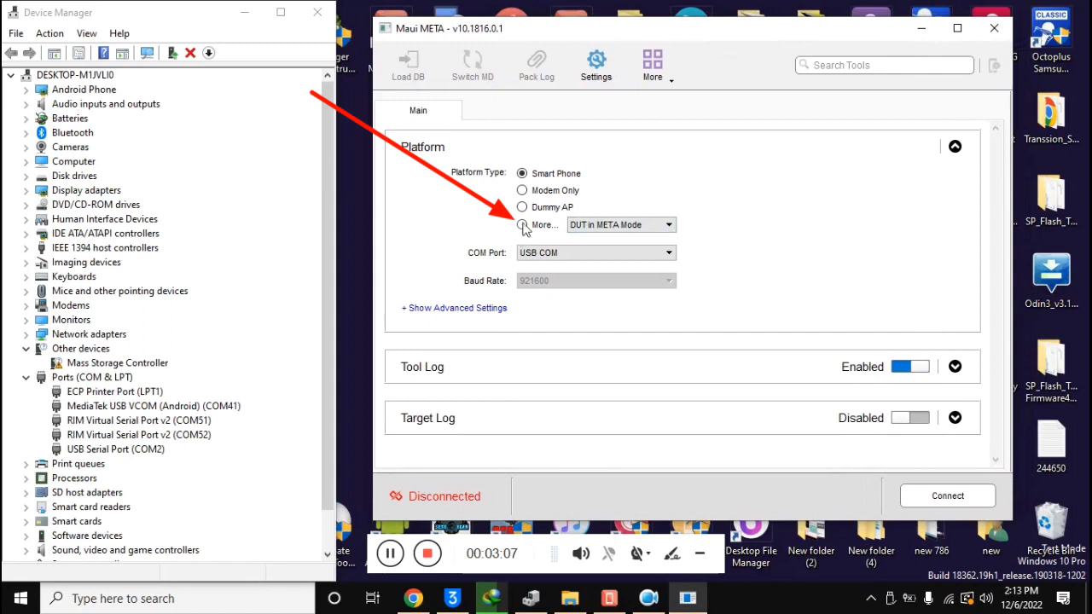
# Connect Maui META to the phone as DUT in META Mode over USB COM.
pyautogui.click(522, 224)
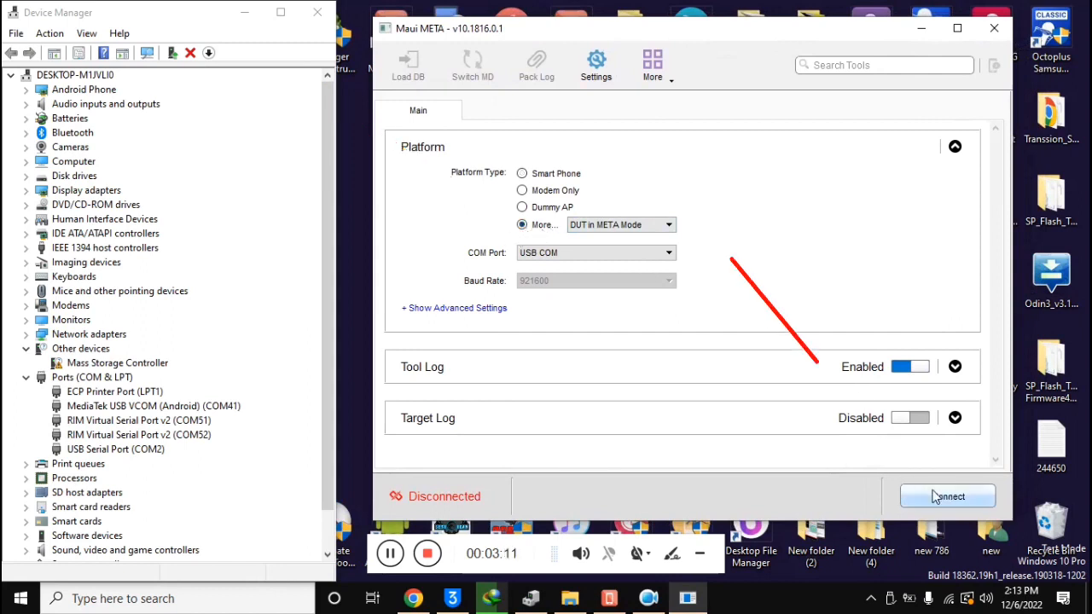
pyautogui.click(947, 497)
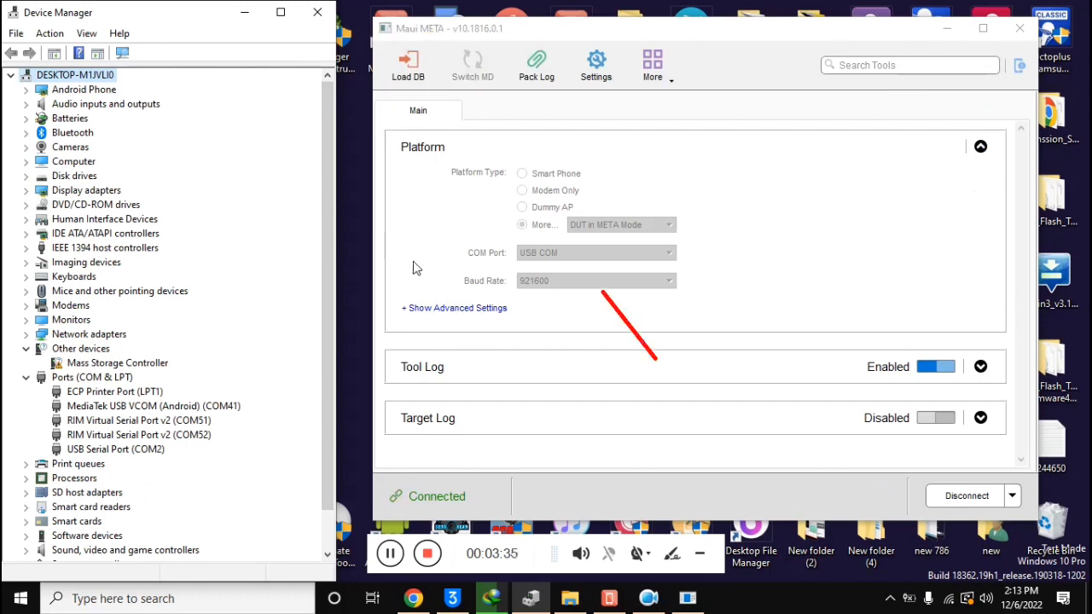
# Load the database from the target phone and open the IMEI Download tool.
pyautogui.click(407, 64)
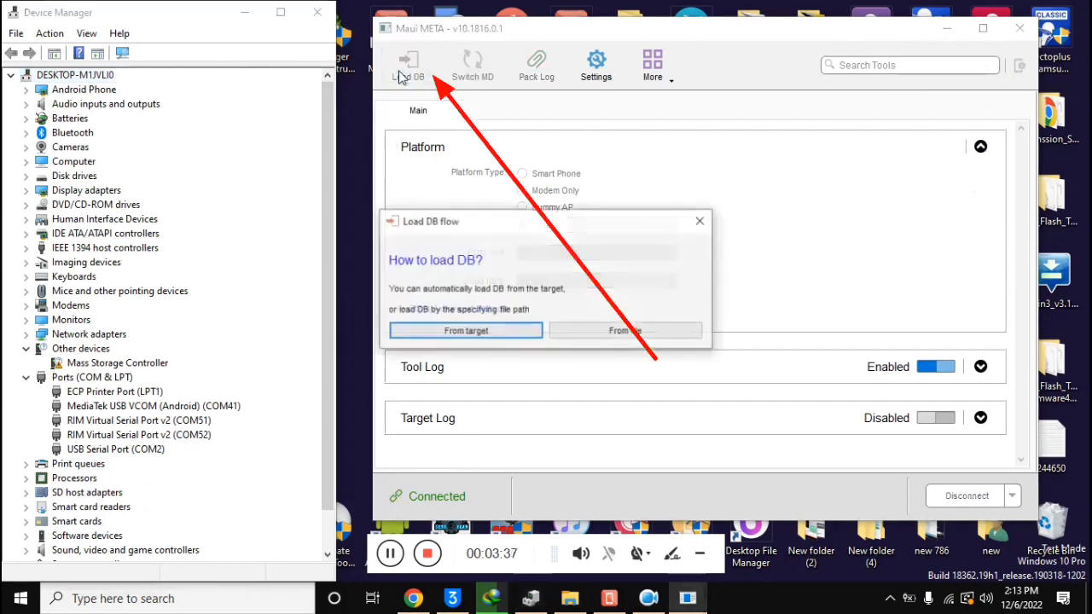
pyautogui.click(465, 330)
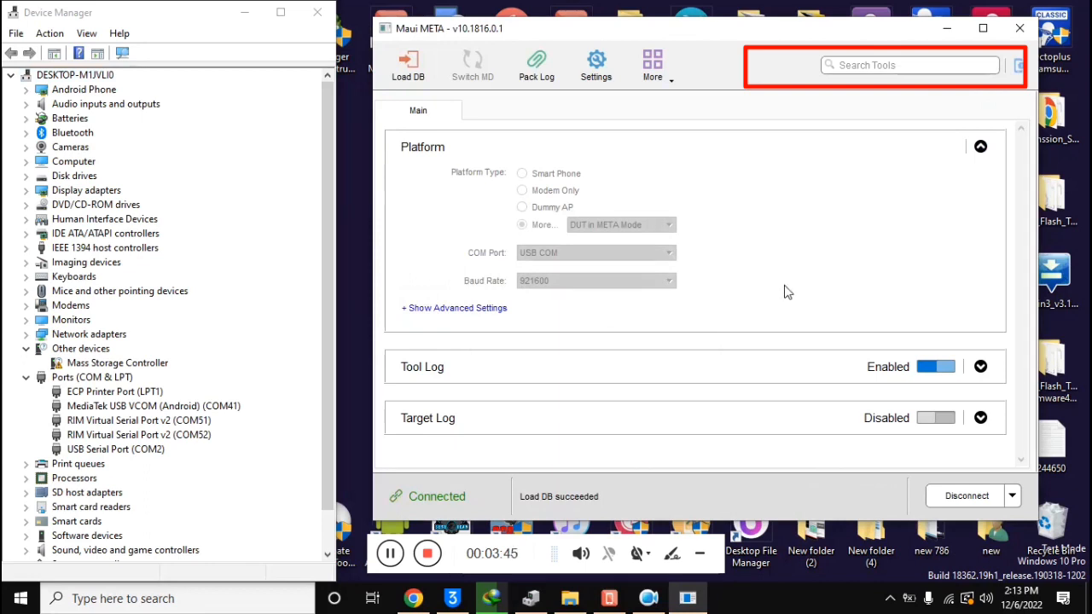
pyautogui.click(909, 64)
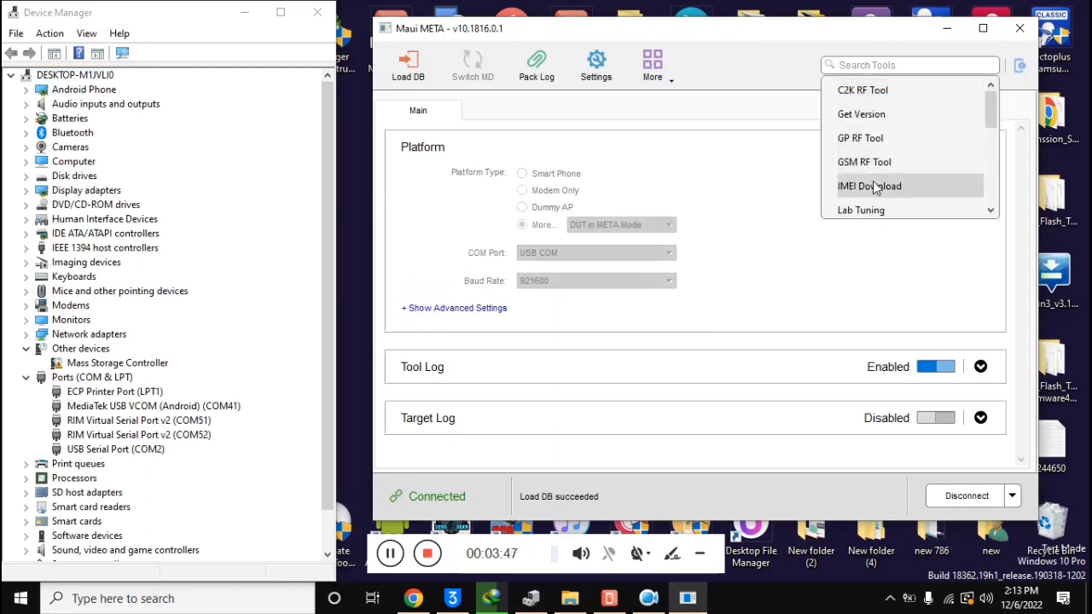
pyautogui.click(870, 186)
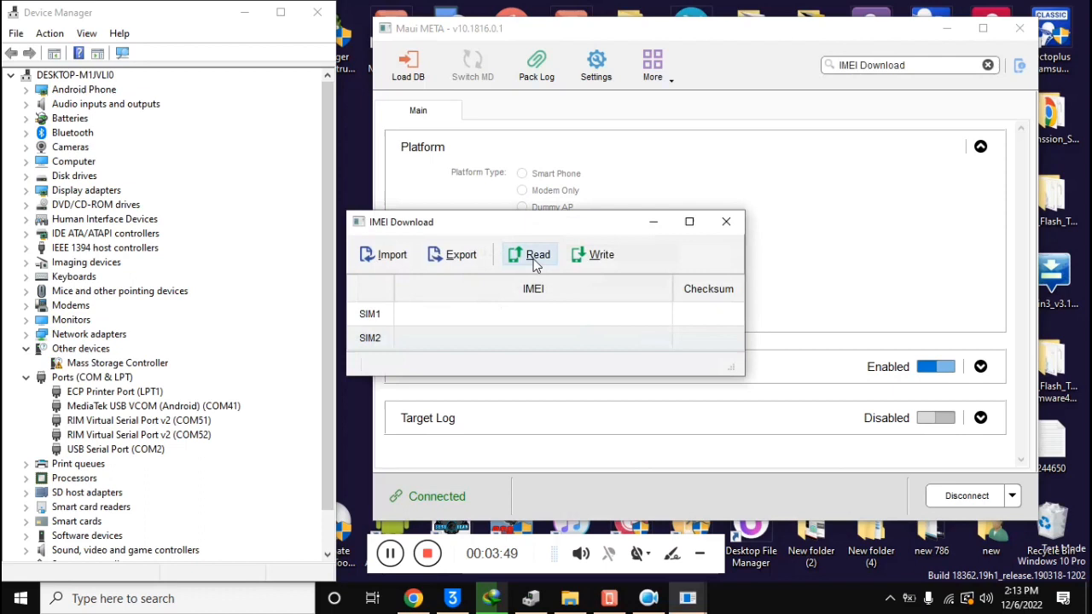
# Read current IMEIs, enter the new SIM2 IMEI (3512...), compute checksum, and write it.
pyautogui.click(538, 255)
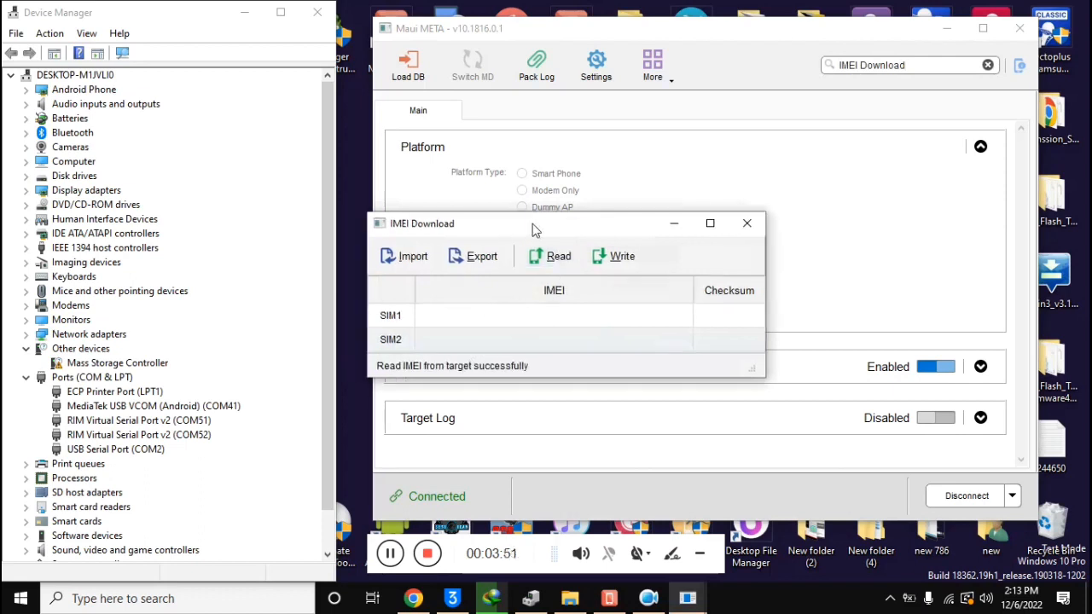
pyautogui.write('3512')
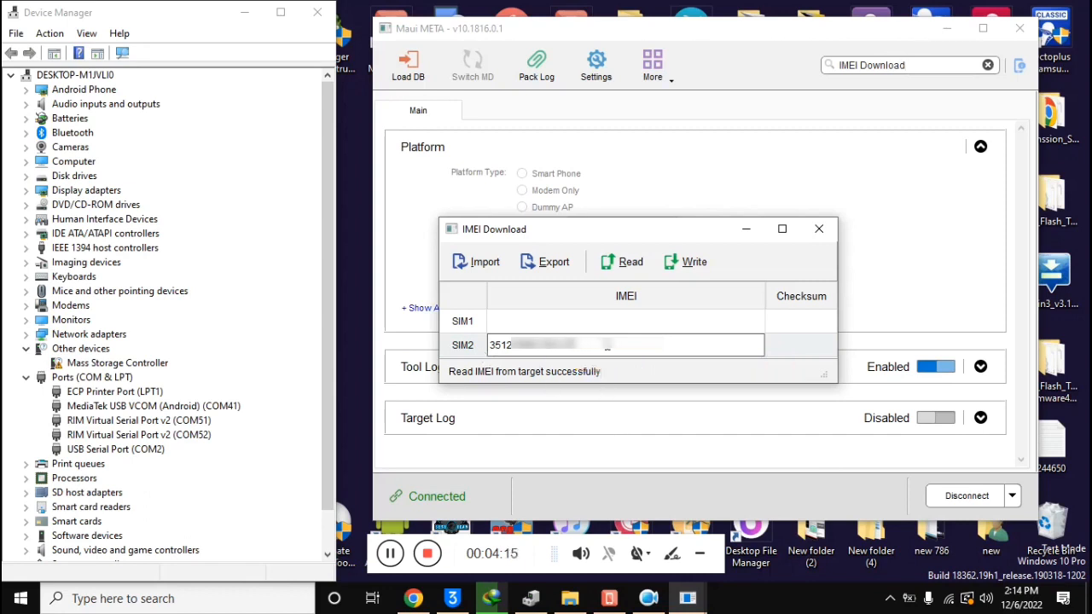
pyautogui.click(623, 321)
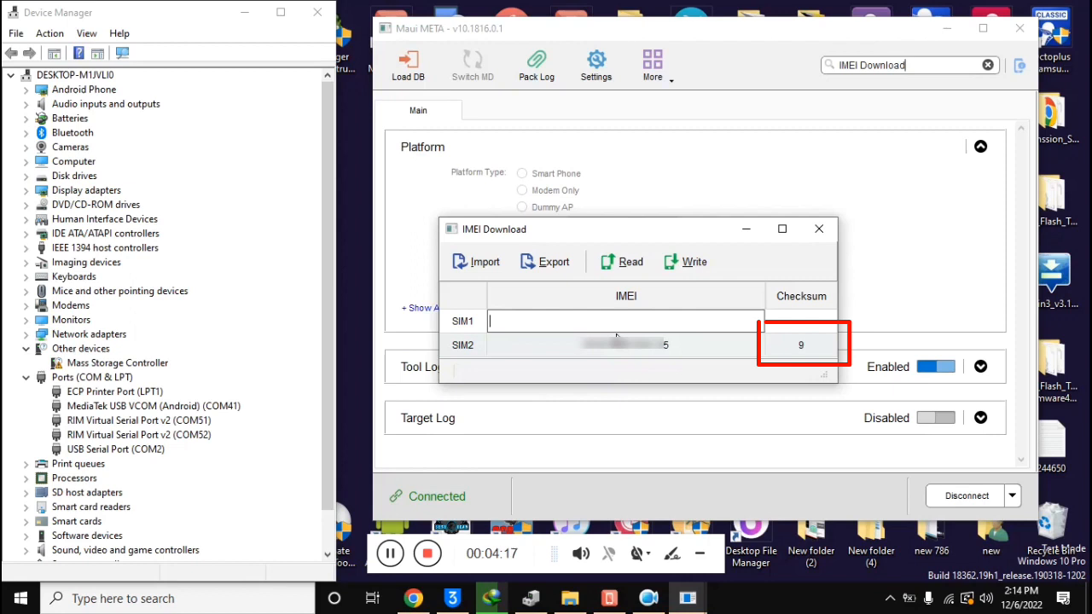
pyautogui.moveTo(610, 351)
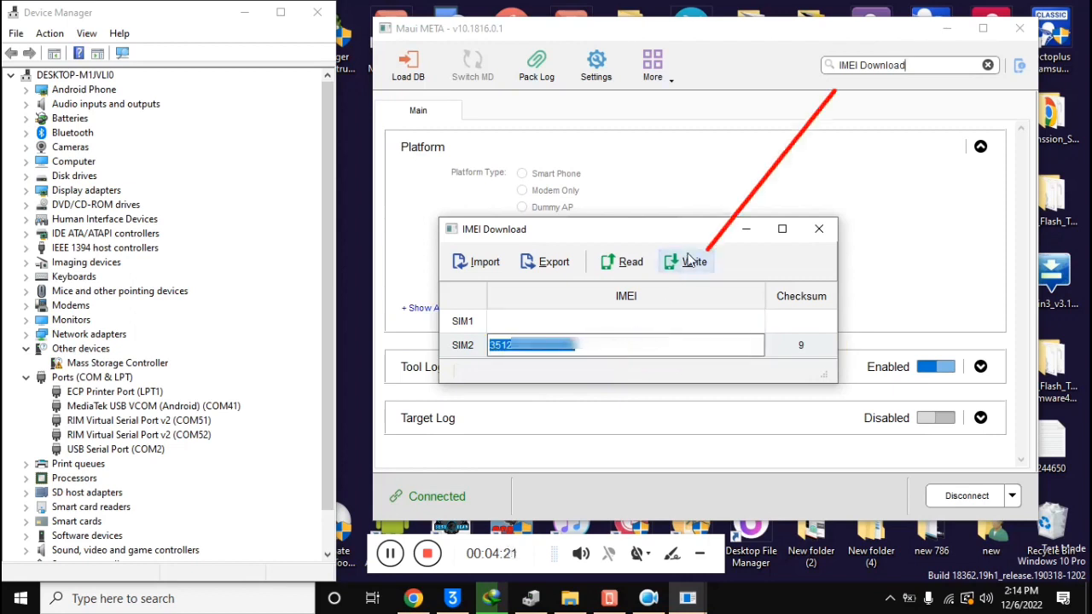
pyautogui.click(693, 262)
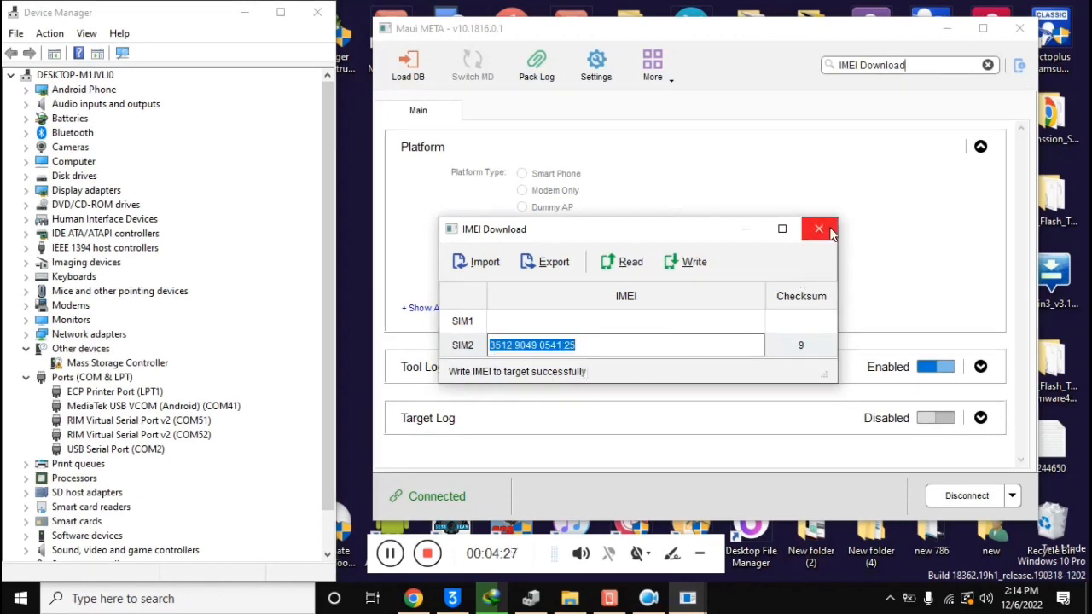
# Close the IMEI Download window and open the phone dialer's dial pad.
pyautogui.click(818, 228)
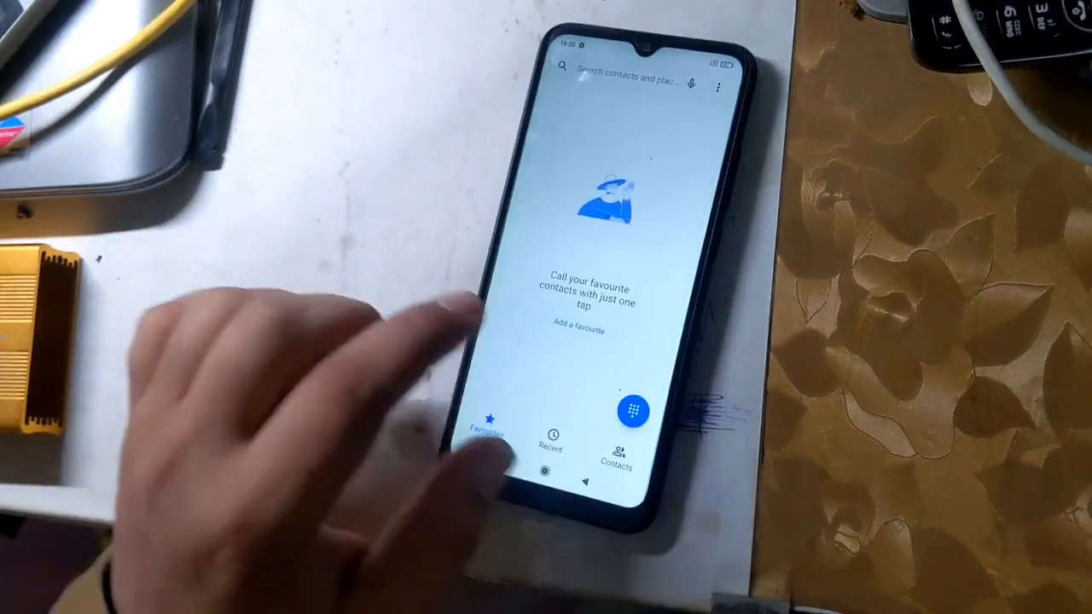
pyautogui.click(634, 412)
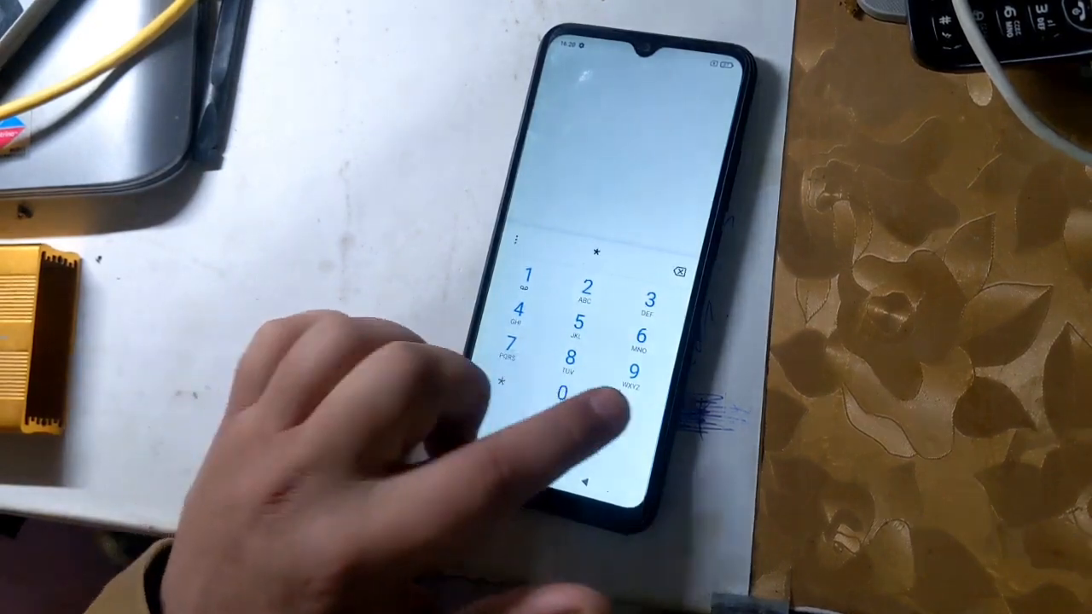